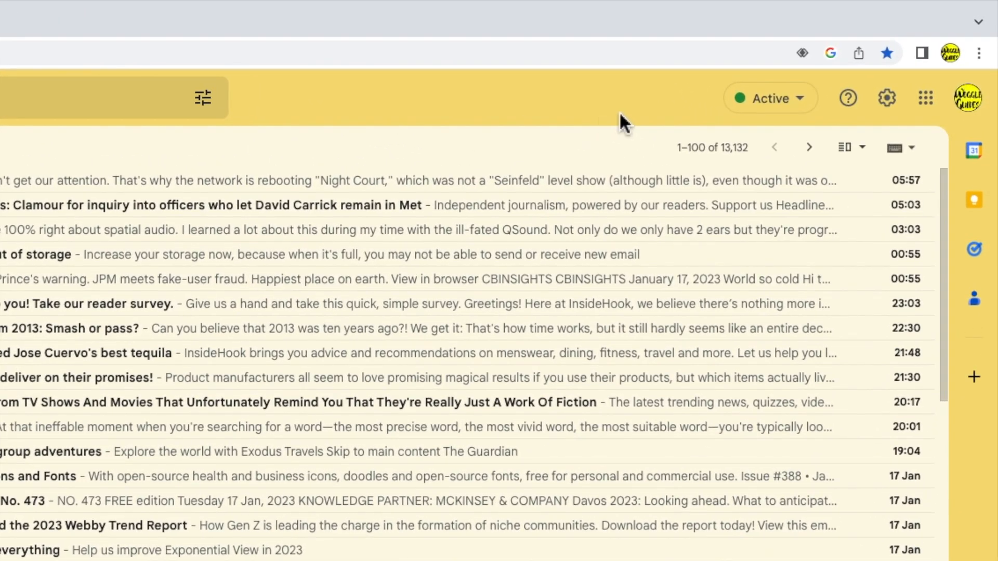
pyautogui.moveTo(651, 120)
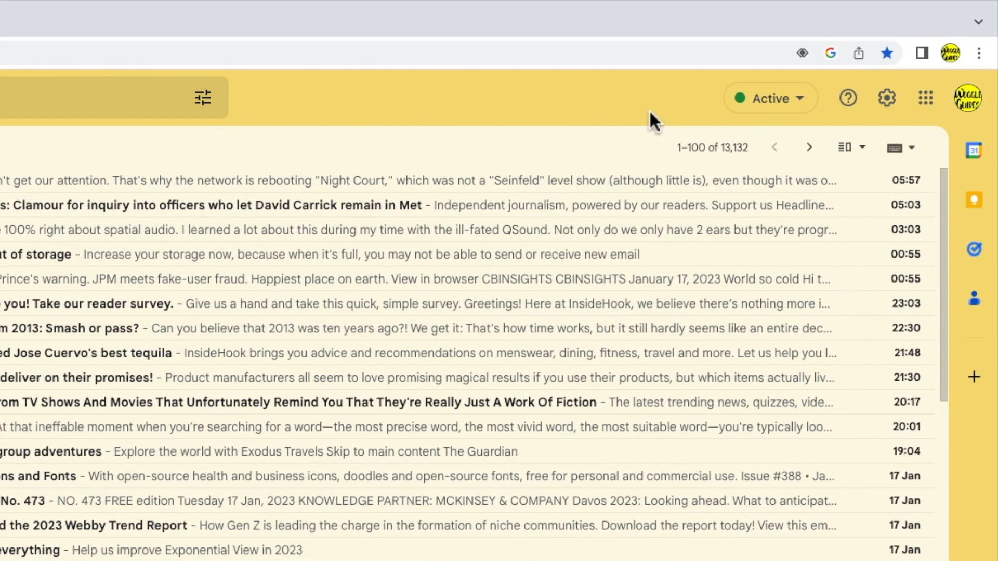
pyautogui.moveTo(683, 124)
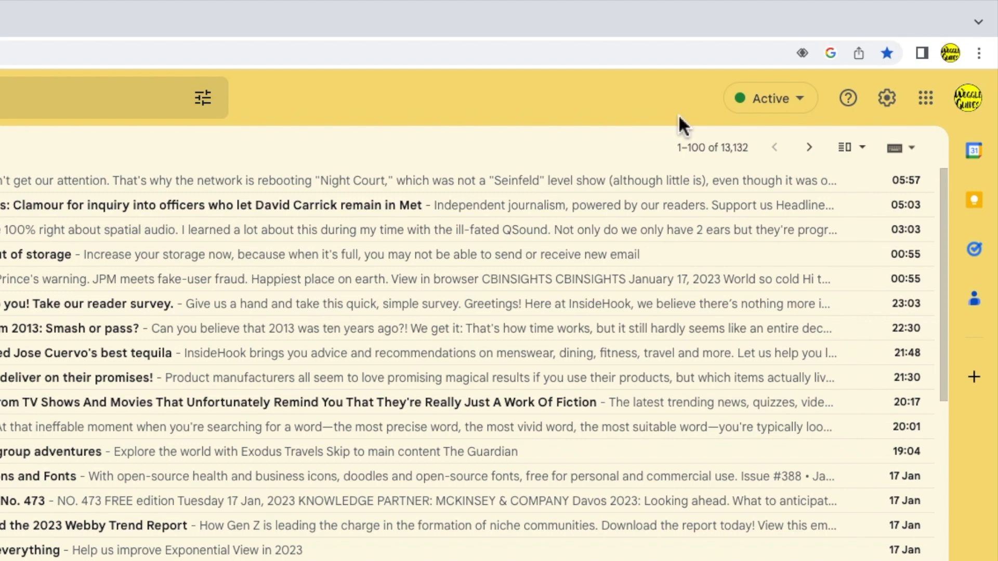
pyautogui.moveTo(848, 98)
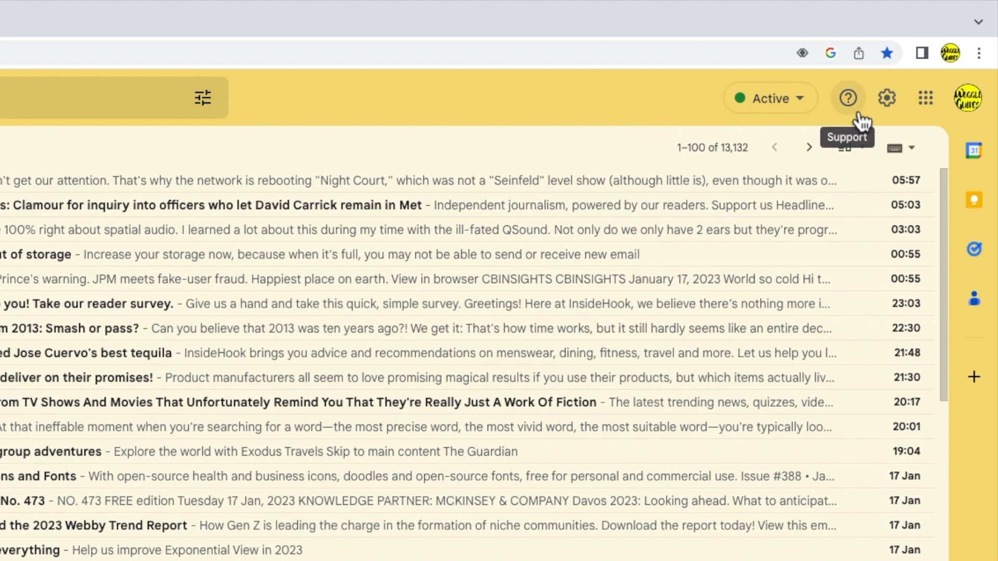
# - Choose Help from Gmail's Support menu to open the Help panel
pyautogui.click(848, 98)
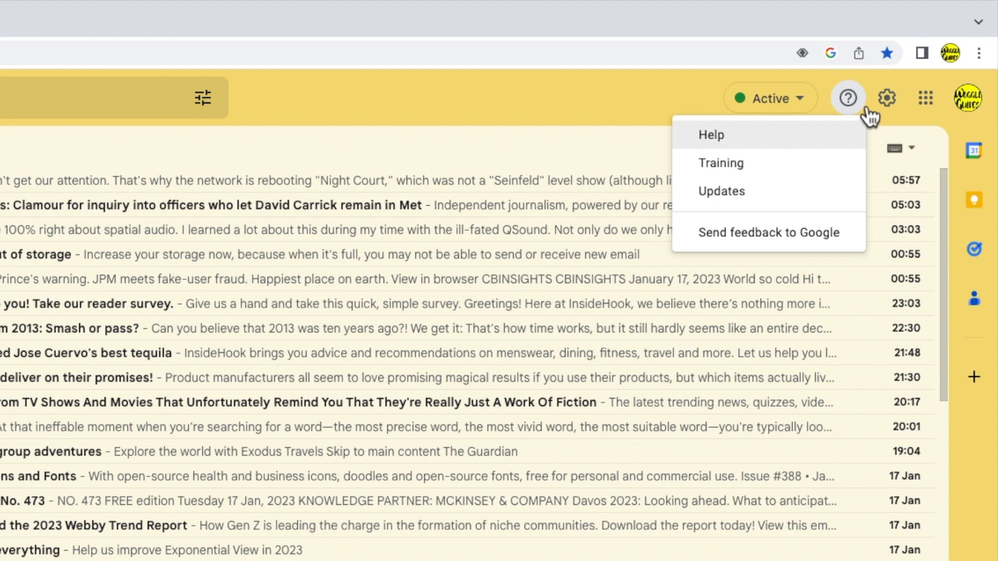
pyautogui.moveTo(829, 148)
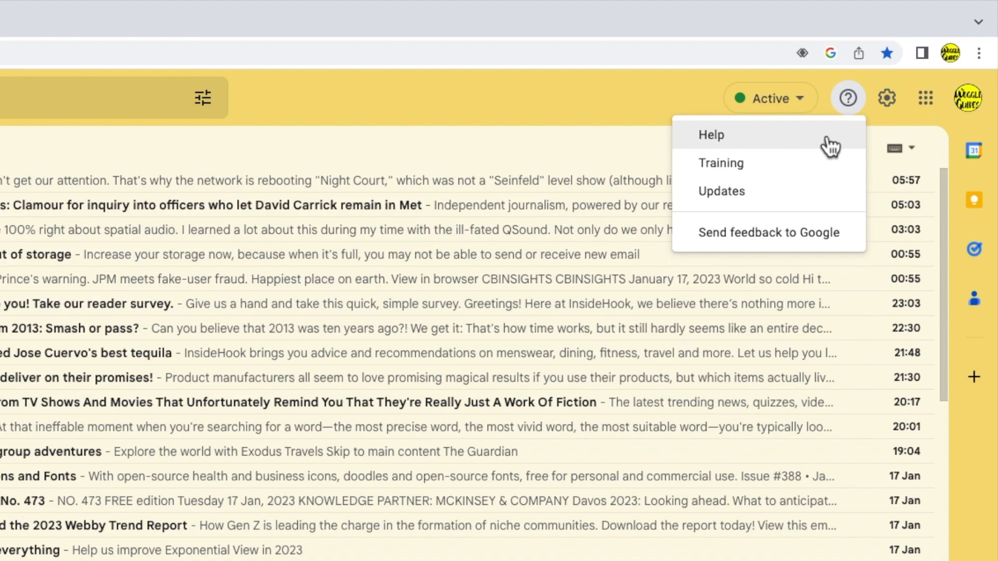
pyautogui.click(711, 134)
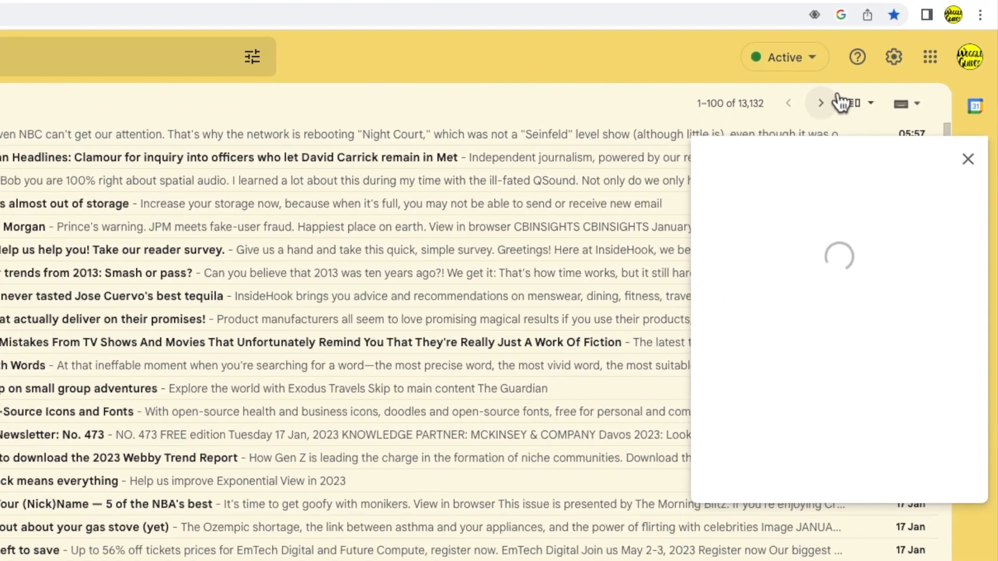
# - Search the Gmail Help articles for 'block cont'
pyautogui.click(857, 57)
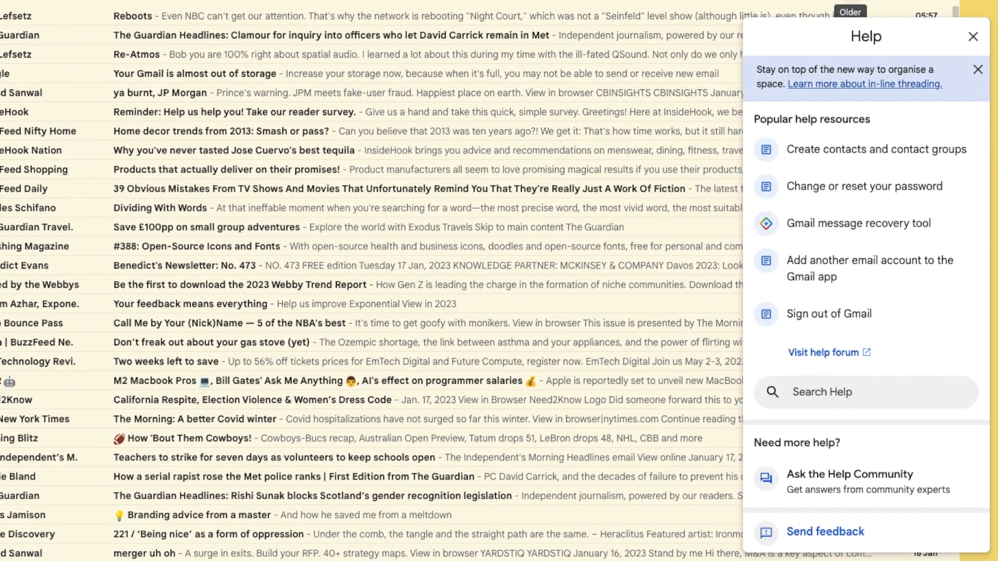
pyautogui.moveTo(919, 45)
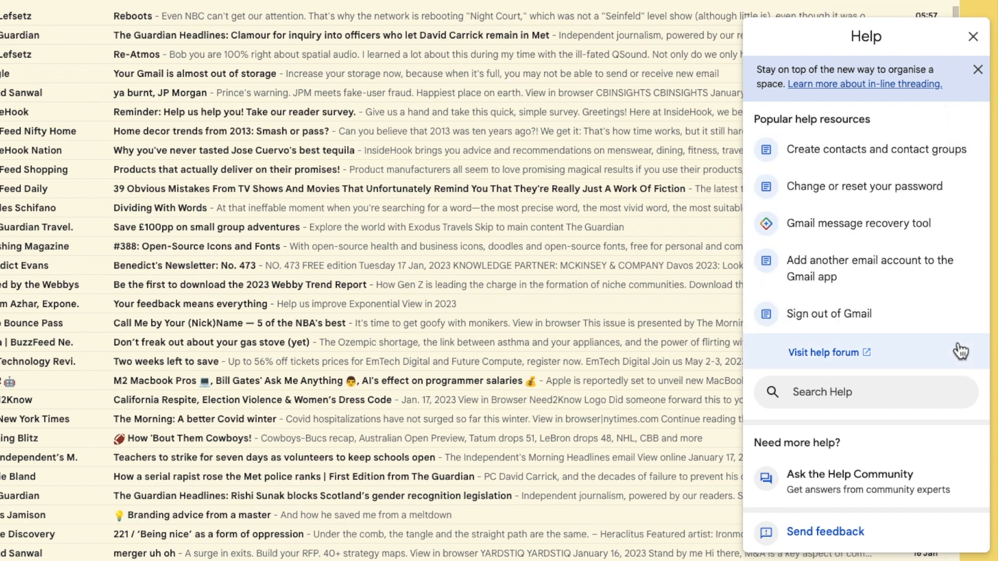
pyautogui.moveTo(950, 380)
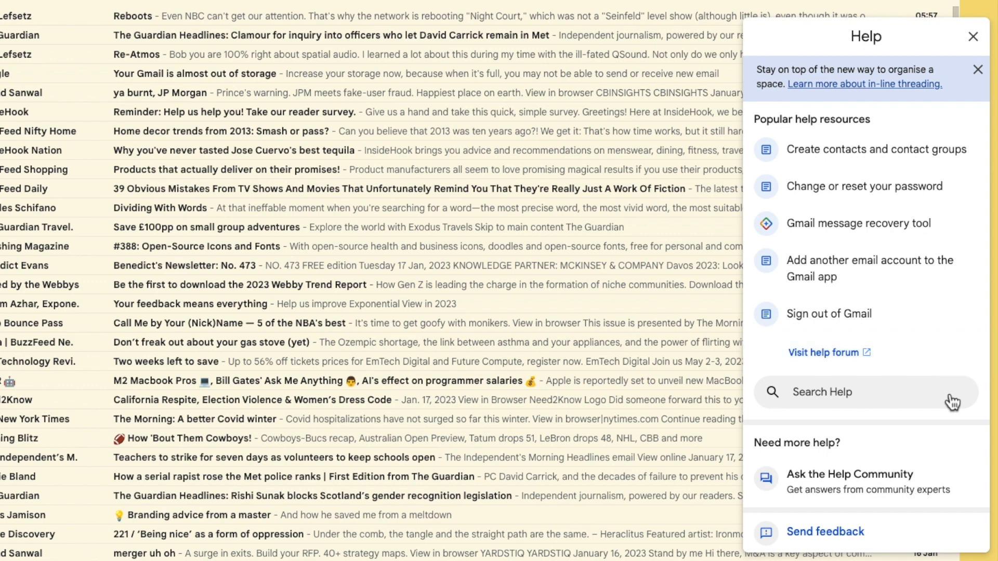
pyautogui.write('block contact')
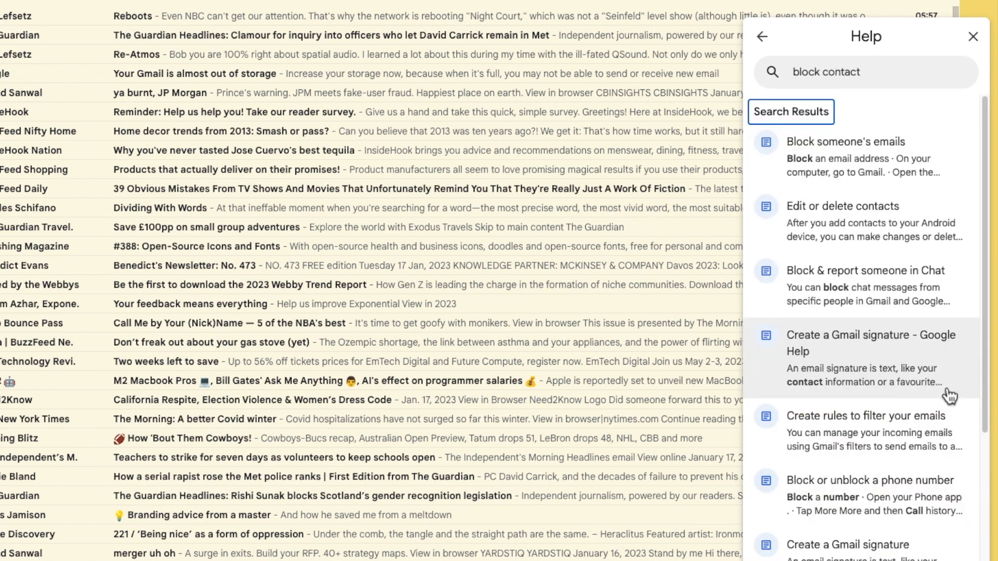
pyautogui.moveTo(943, 118)
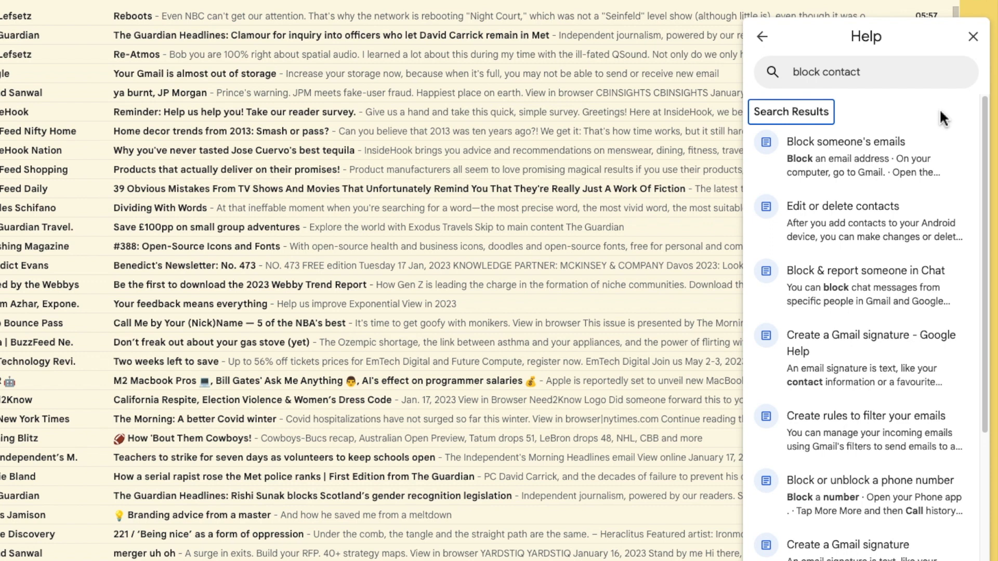
pyautogui.moveTo(804, 56)
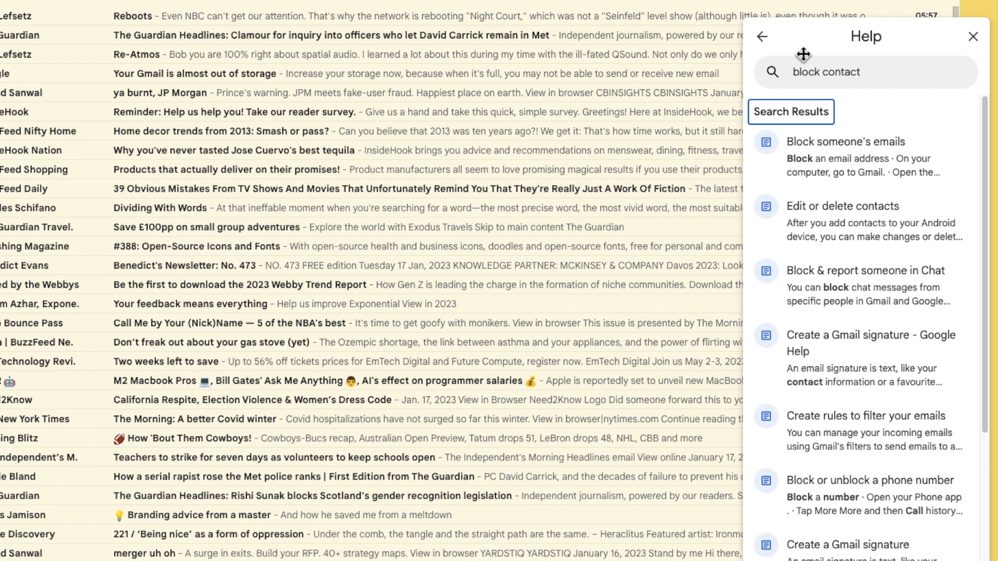
pyautogui.moveTo(763, 37)
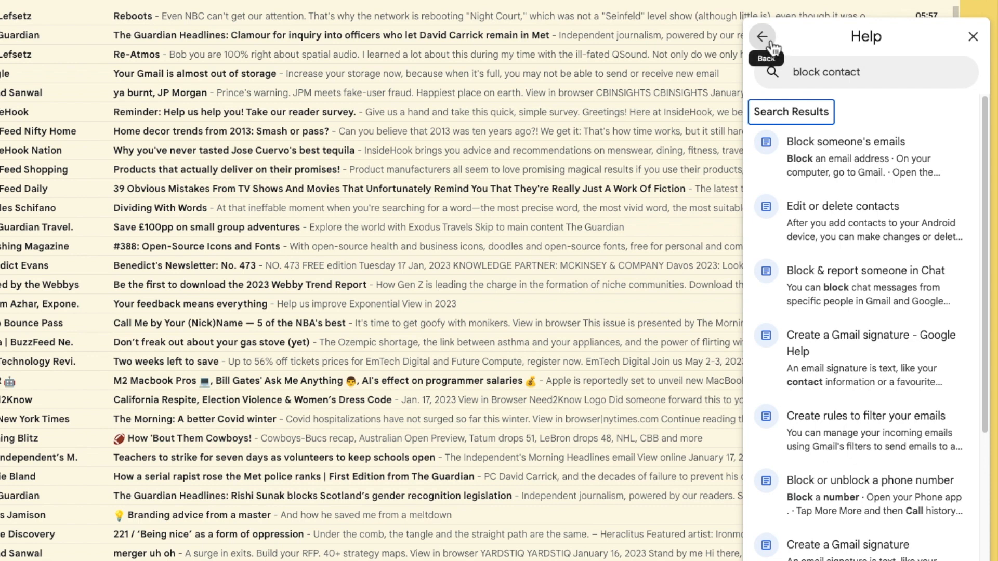
# - Leave the 'block contact' search results for the Help home page
pyautogui.click(762, 37)
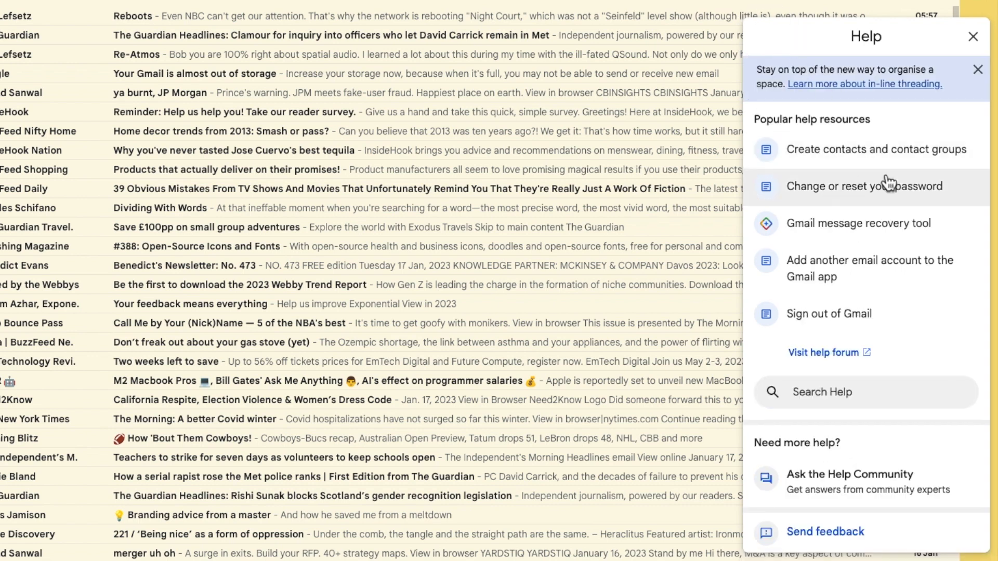
pyautogui.moveTo(964, 485)
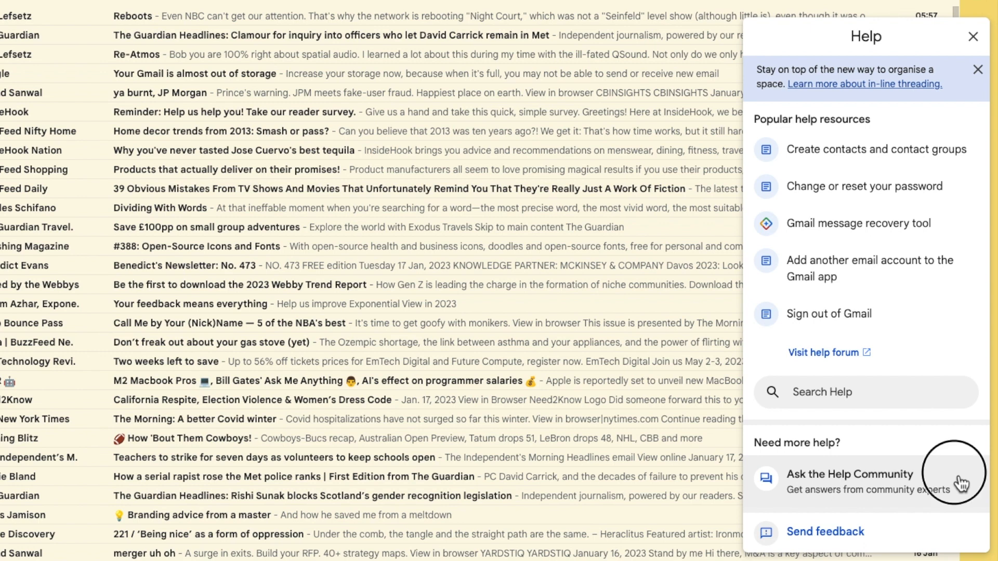
# - Open 'Ask the Help Community' and scroll to the question, Category and Next fields
pyautogui.click(850, 473)
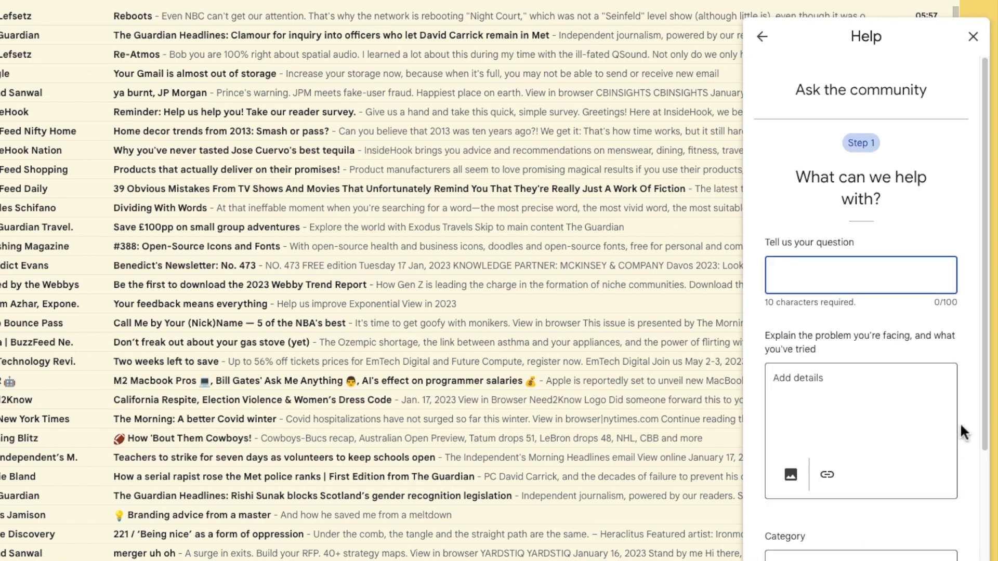
pyautogui.scroll(-3)
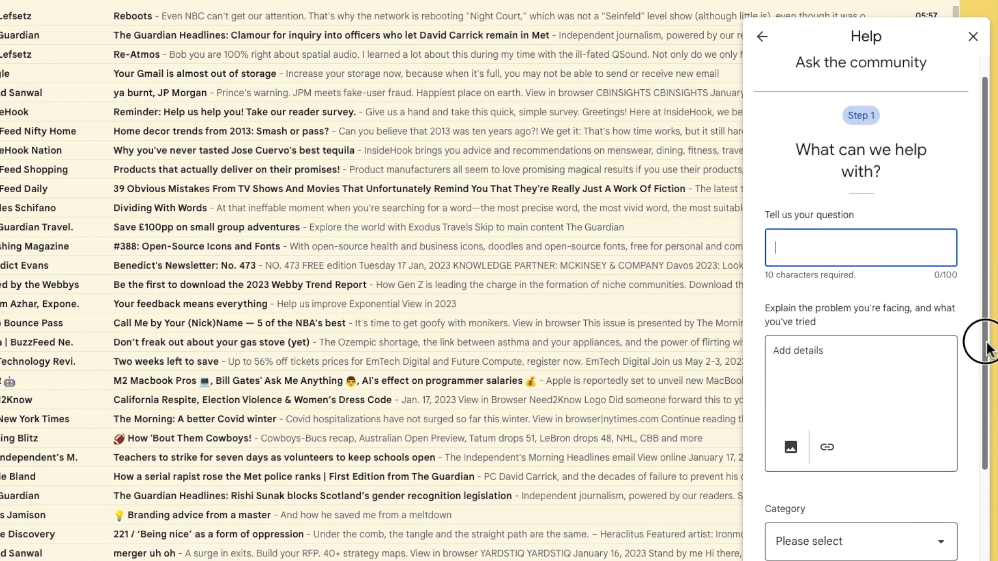
pyautogui.scroll(-3)
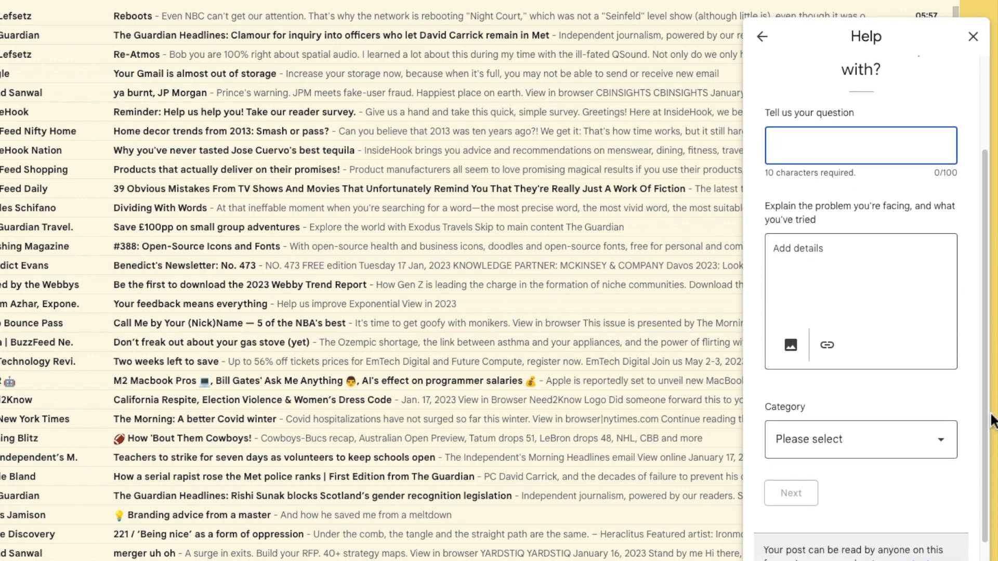
pyautogui.moveTo(882, 127)
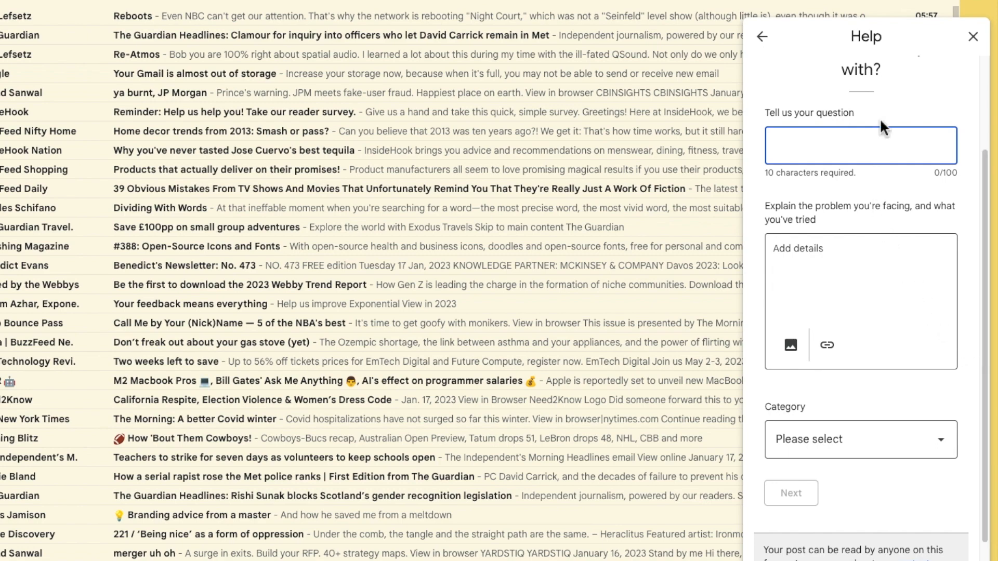
pyautogui.moveTo(909, 108)
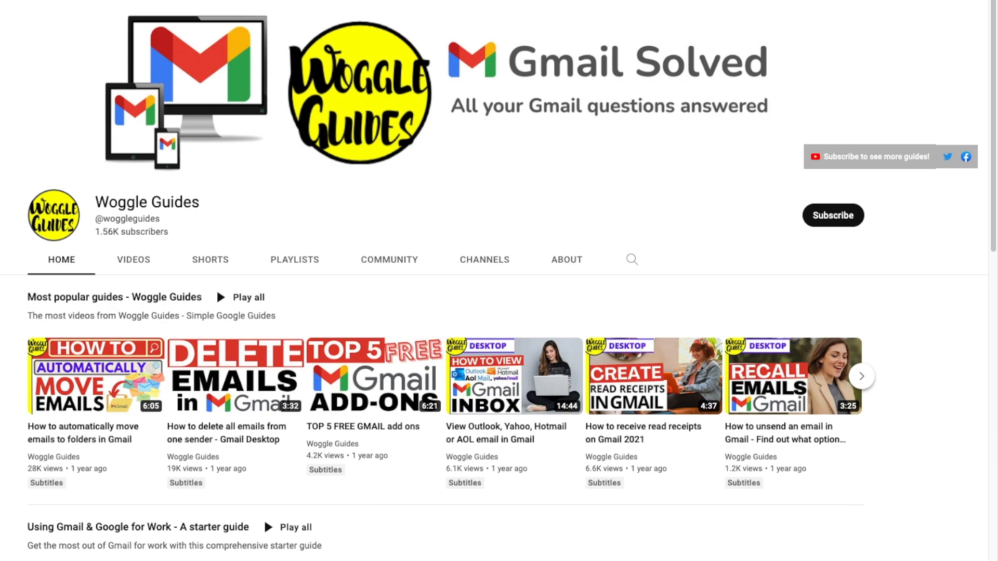
# - Play 'How to automatically move emails to folders in Gmail' and scroll through its comments
pyautogui.click(96, 376)
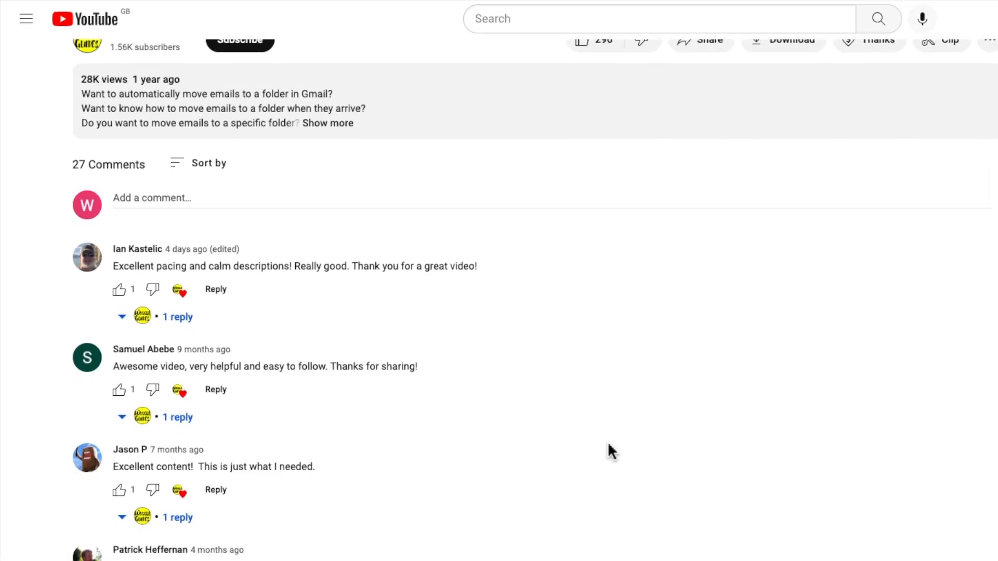
pyautogui.scroll(-3)
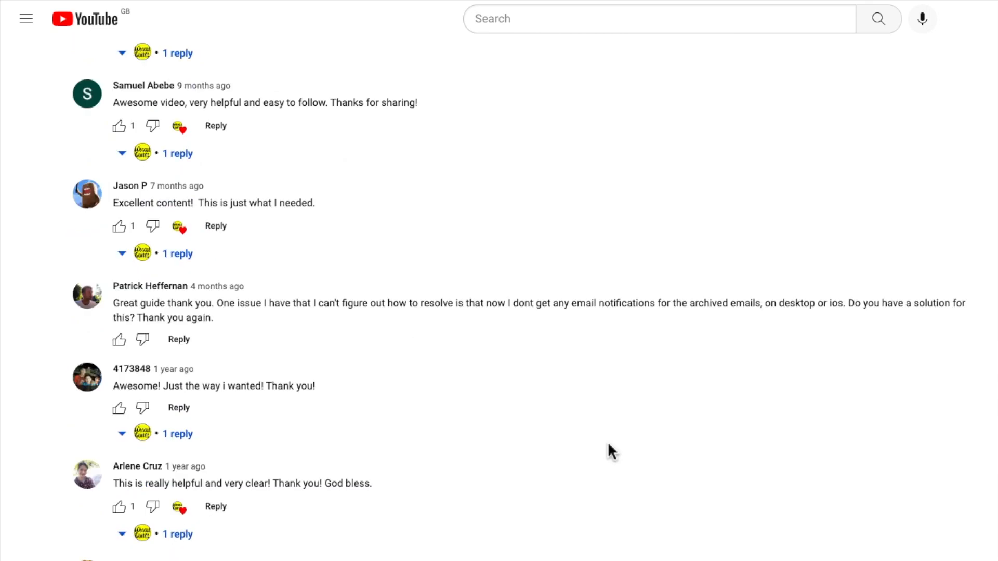